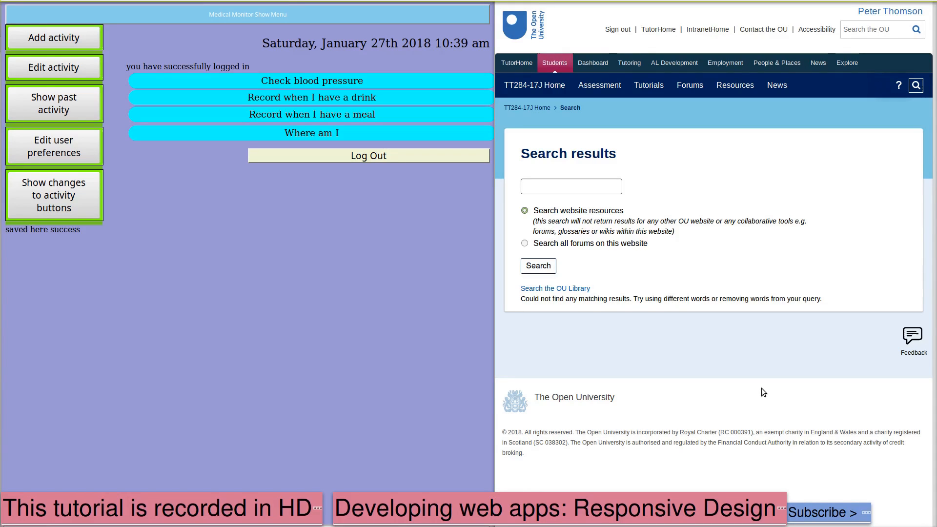
Search the course site for Ajax, then log blood pressure, a drink, a meal and current location
{"action": "left_click", "coordinate": [537, 266]}
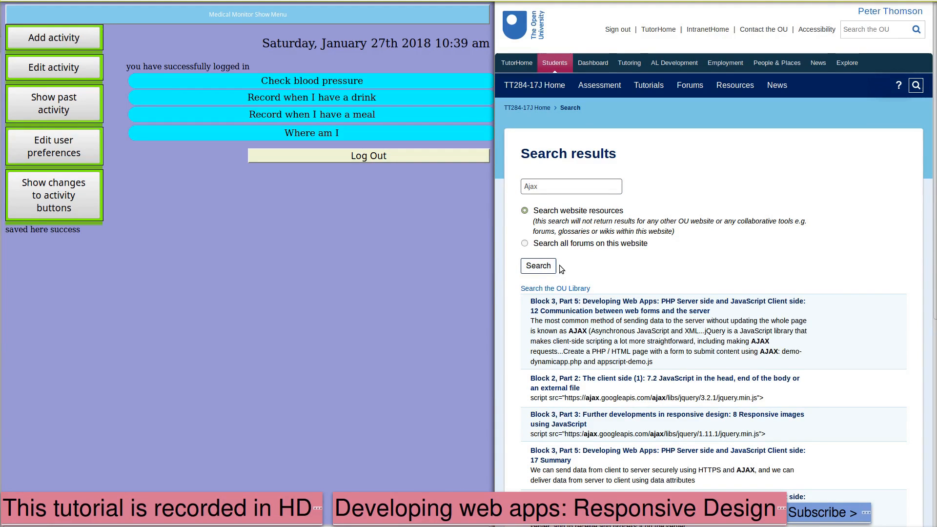
{"action": "left_click", "coordinate": [311, 81]}
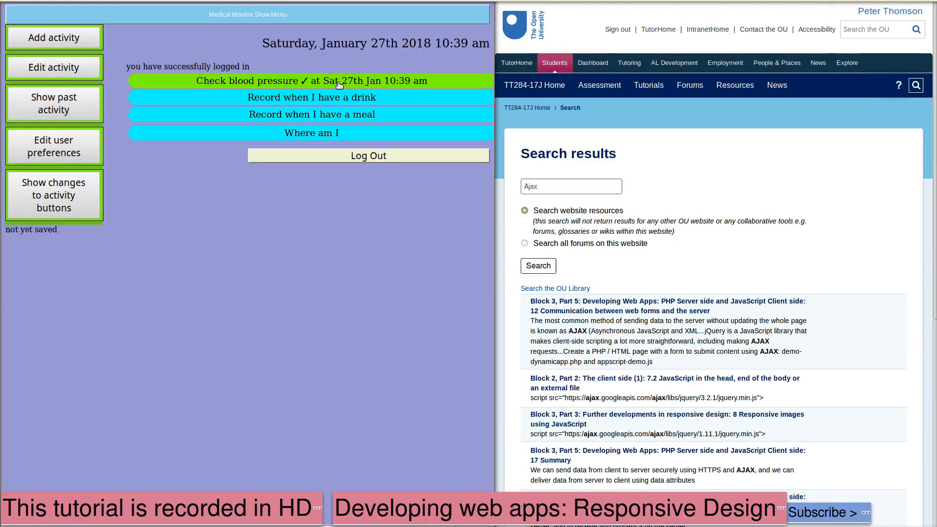
{"action": "left_click", "coordinate": [311, 97]}
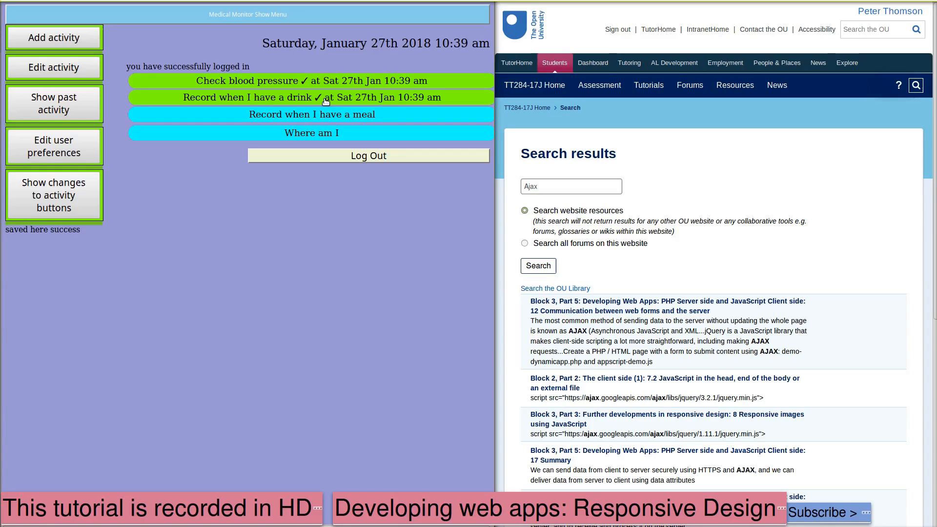
{"action": "left_click", "coordinate": [311, 114]}
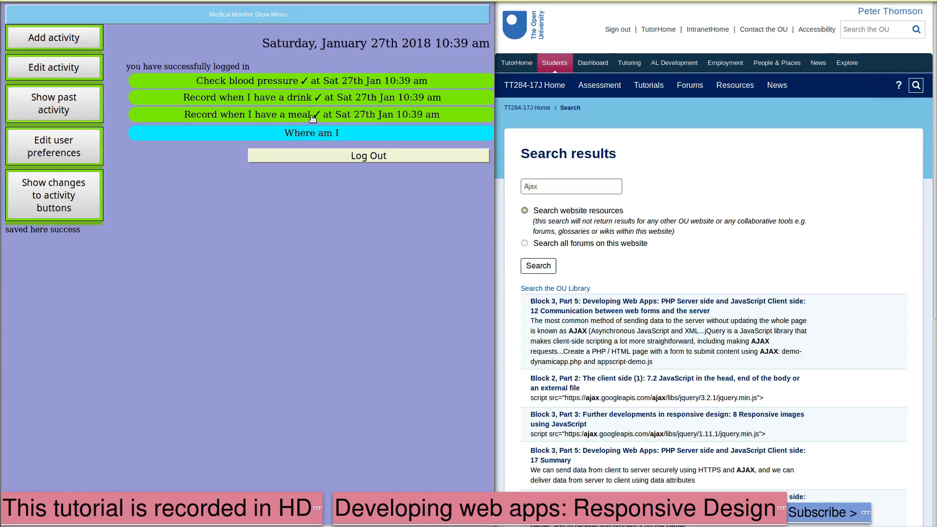
{"action": "left_click", "coordinate": [53, 102]}
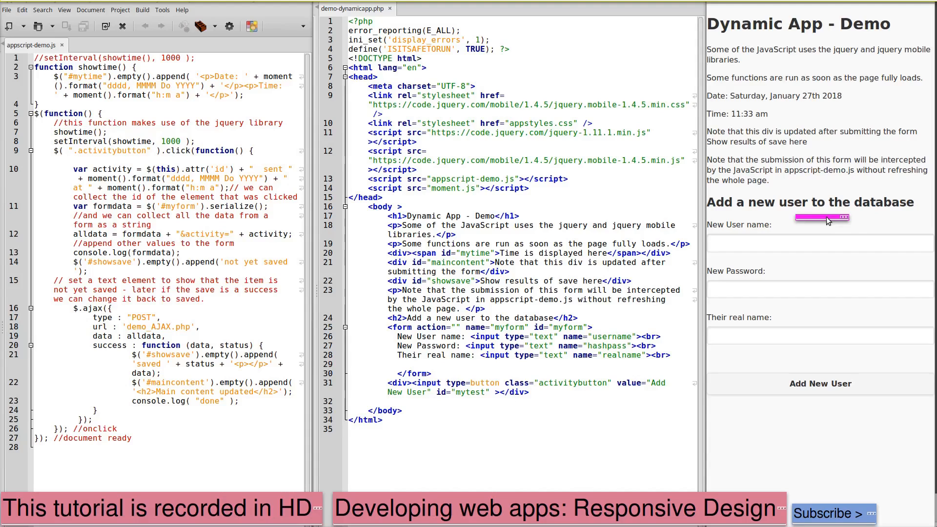
{"action": "left_click", "coordinate": [819, 244]}
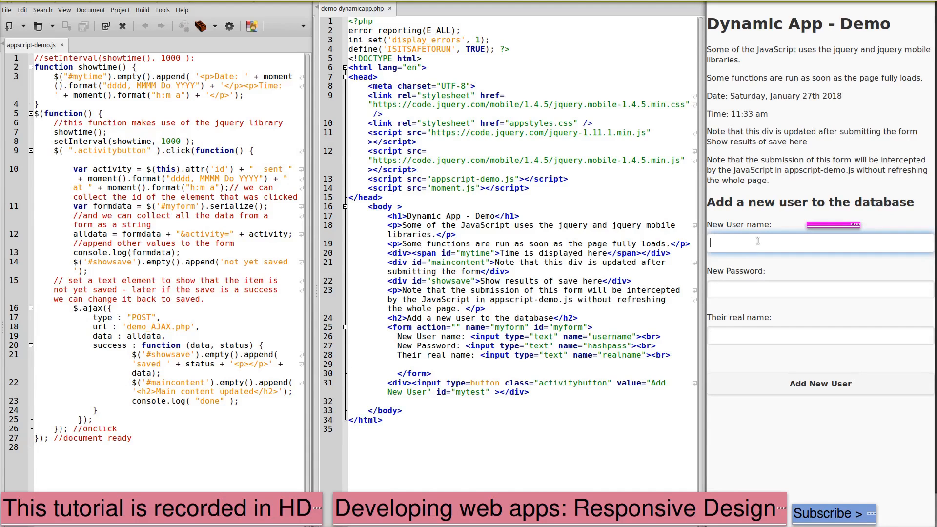
{"action": "type", "text": "test1"}
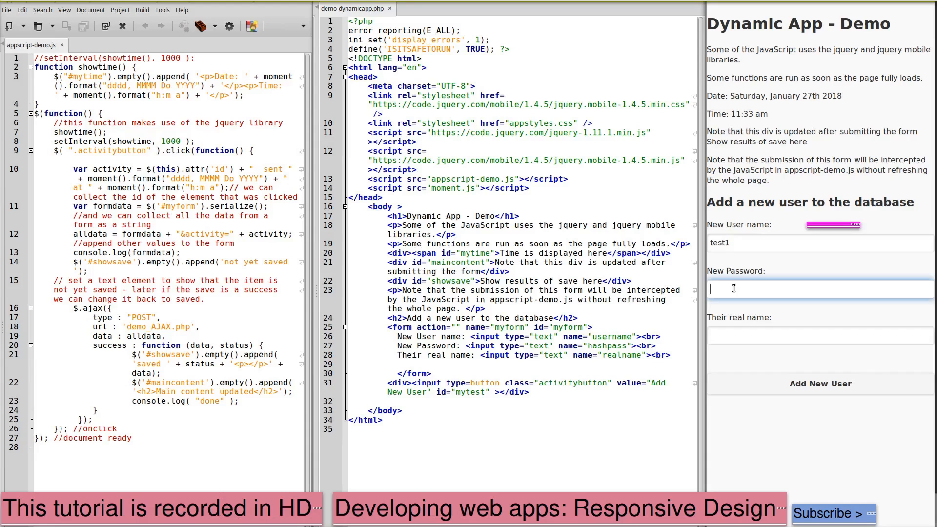
{"action": "type", "text": "test2"}
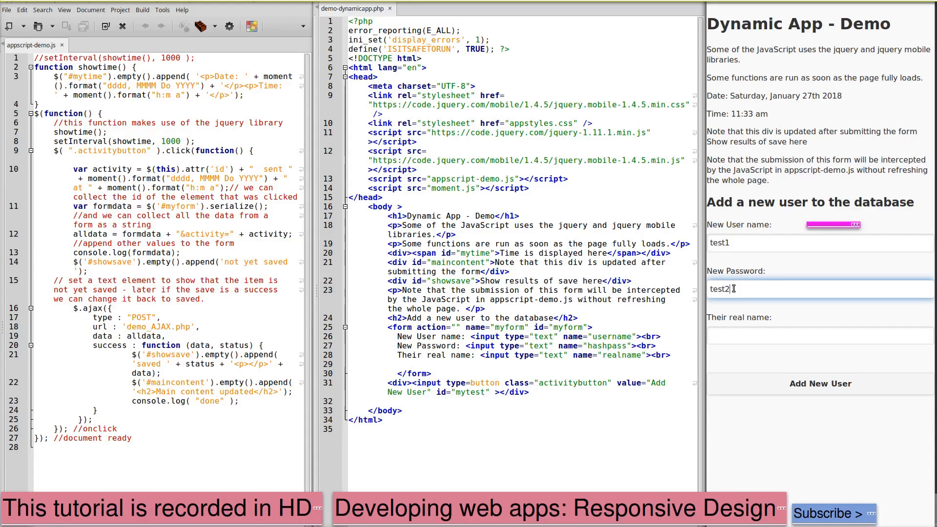
{"action": "left_click", "coordinate": [819, 335]}
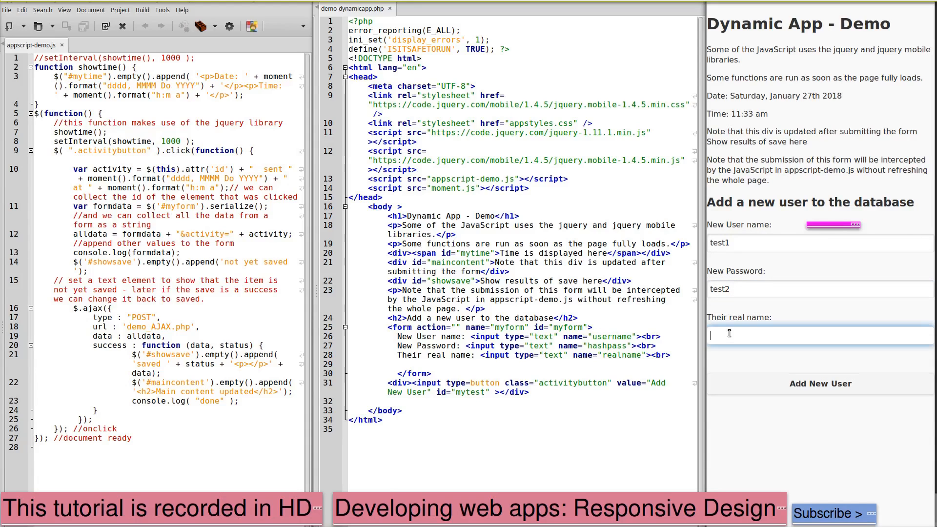
{"action": "type", "text": "test3"}
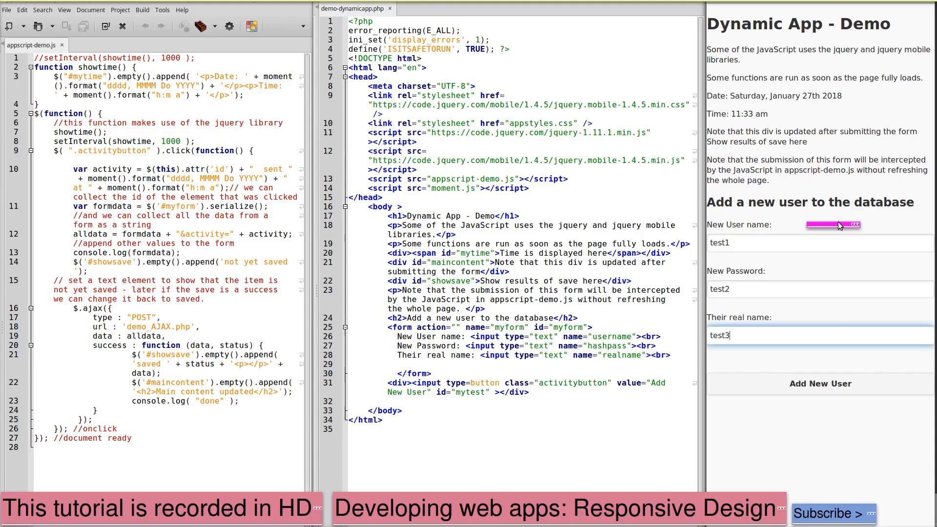
{"action": "left_click", "coordinate": [819, 383]}
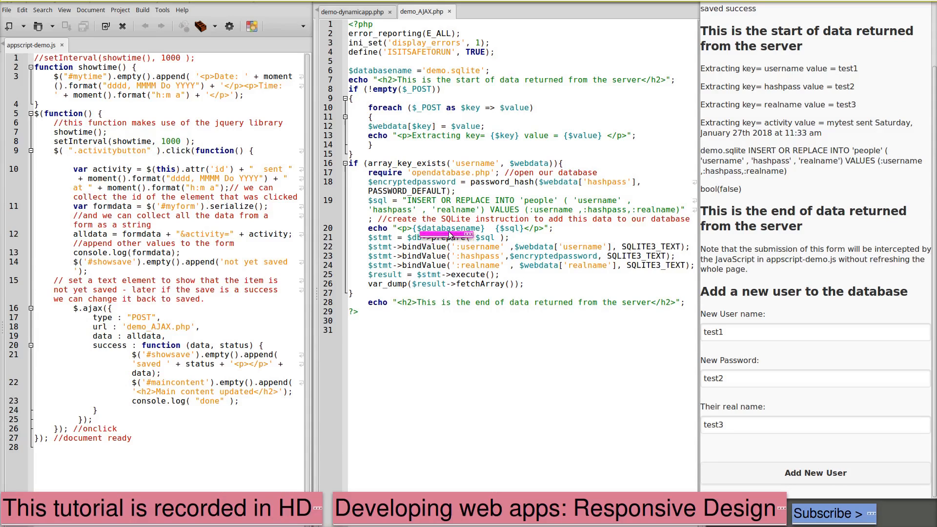
{"action": "double_click", "coordinate": [451, 209]}
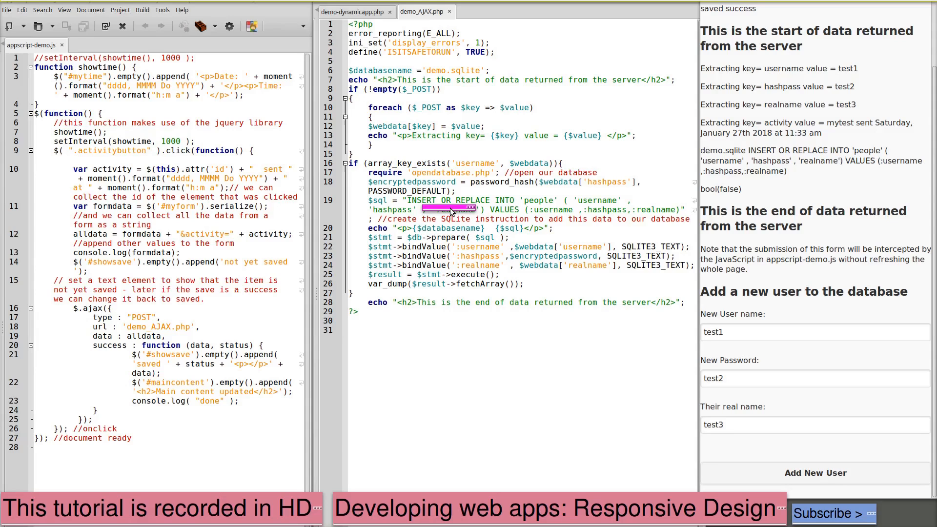